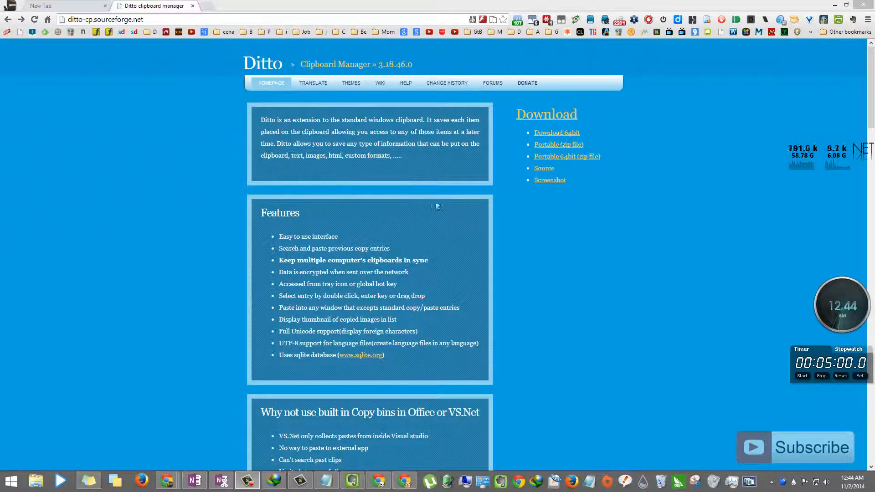
{"action": "mouse_move", "coordinate": [222, 146]}
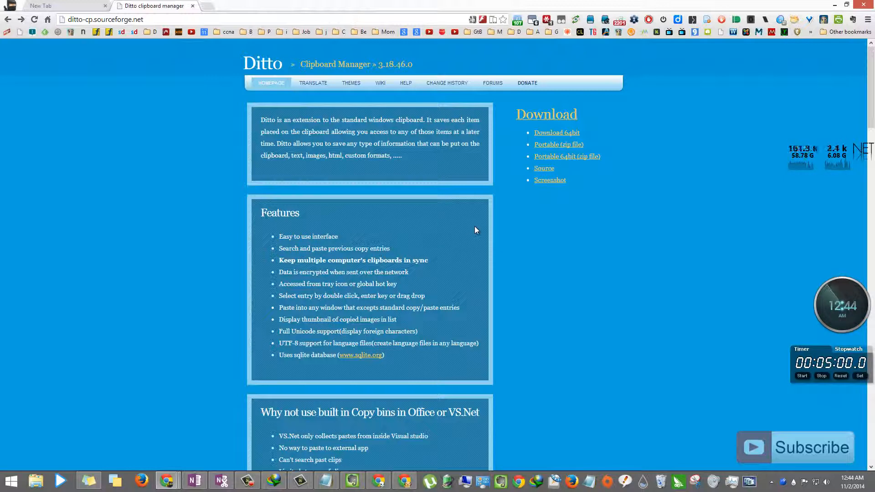
{"action": "mouse_move", "coordinate": [479, 369]}
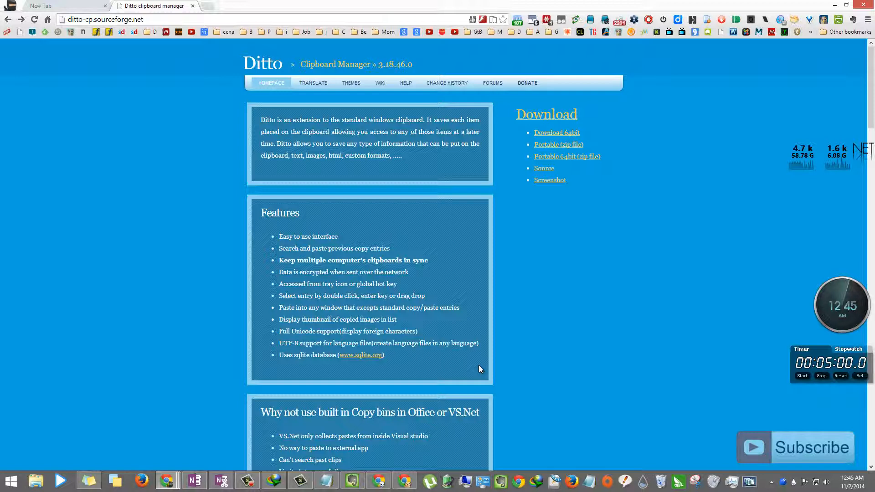
{"action": "mouse_move", "coordinate": [760, 474]}
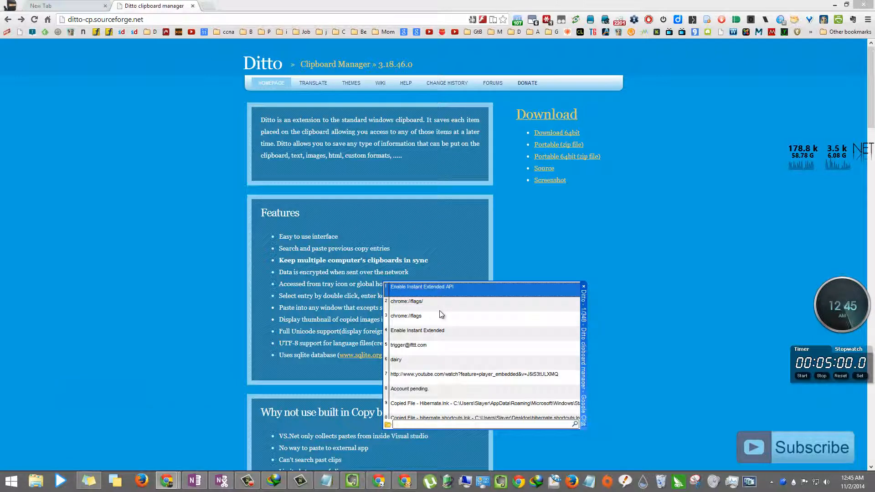
{"action": "mouse_move", "coordinate": [287, 268]}
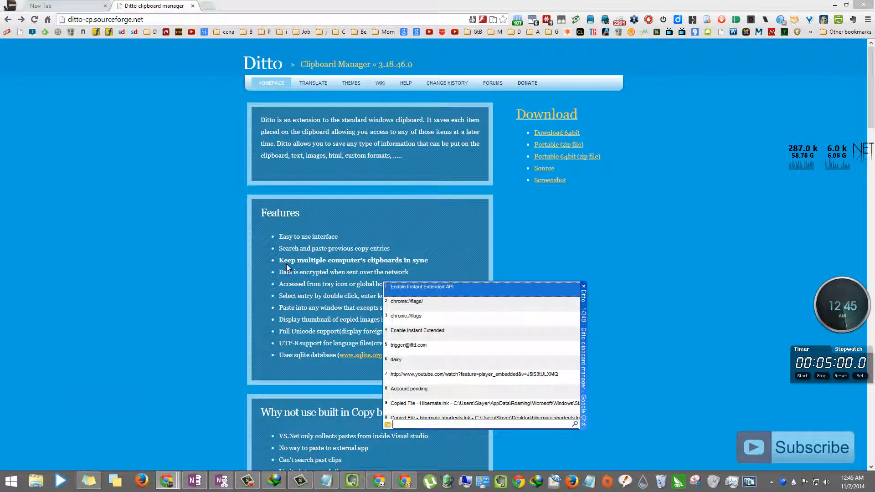
{"action": "mouse_move", "coordinate": [441, 362]}
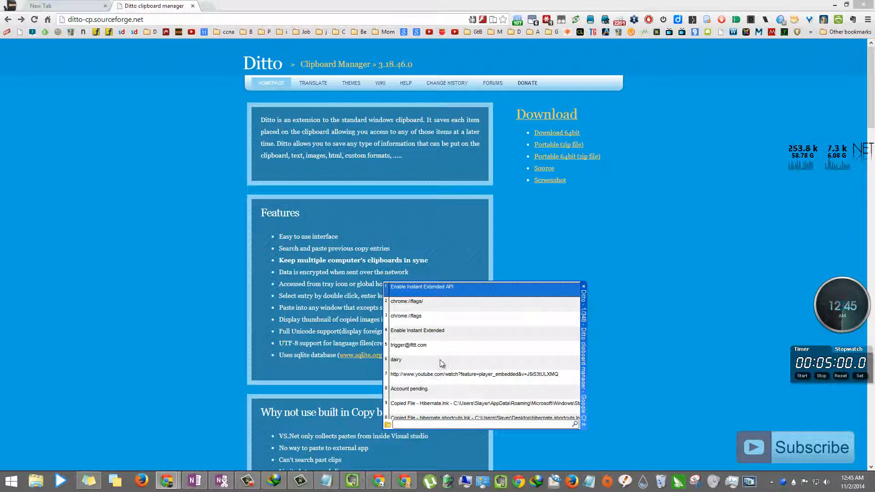
{"action": "mouse_move", "coordinate": [416, 340]}
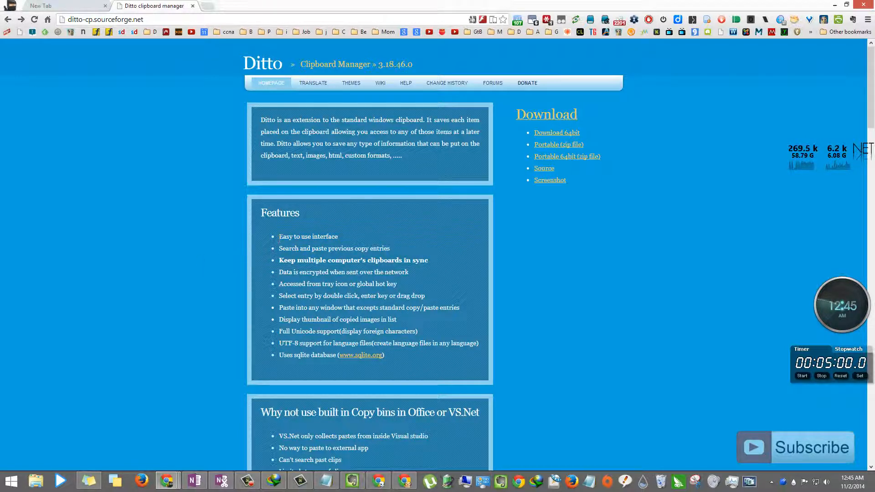
Step: Launch Notepad to get a new blank untitled document over the Ditto homepage
{"action": "double_click", "coordinate": [308, 237]}
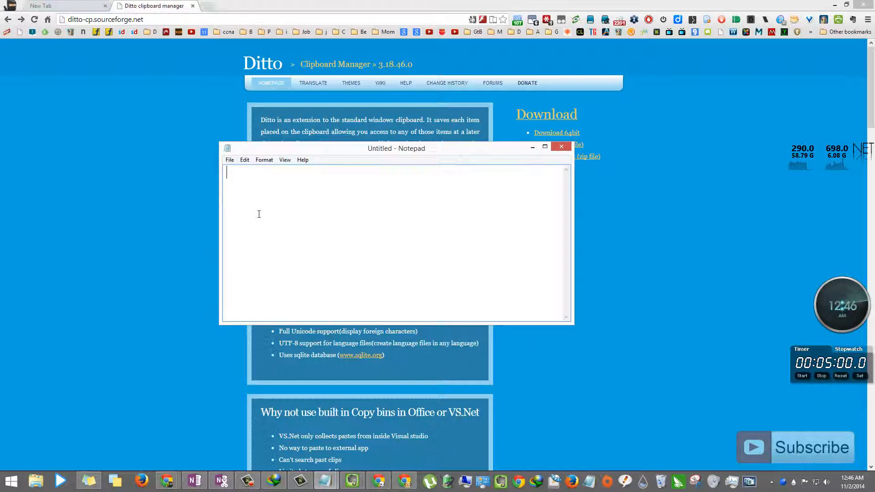
Step: Paste "Keep multiple computer's clipboards in sync" onto the first line via the context menu
{"action": "type", "text": "Keep multiple computer's clipboards in sync"}
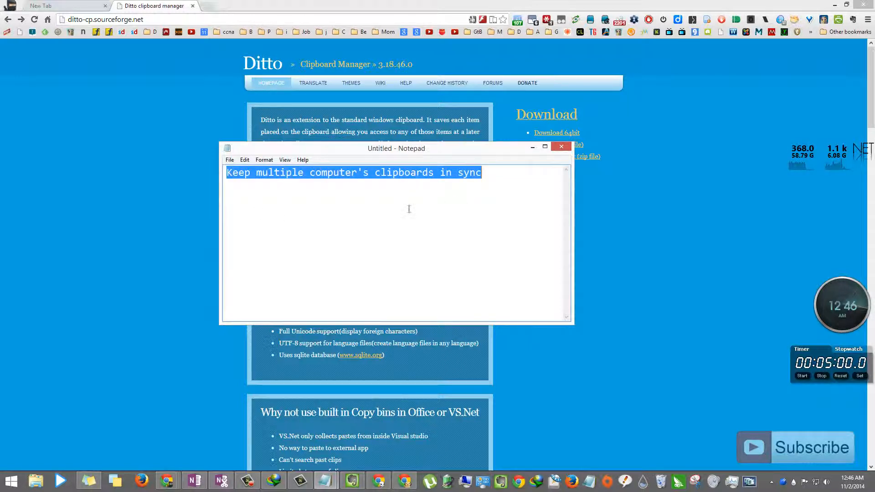
{"action": "right_click", "coordinate": [346, 242]}
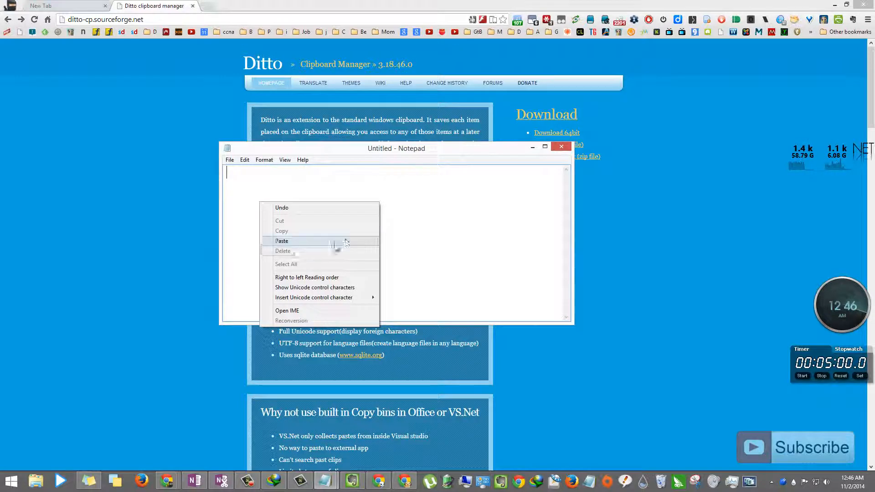
{"action": "left_click", "coordinate": [282, 241]}
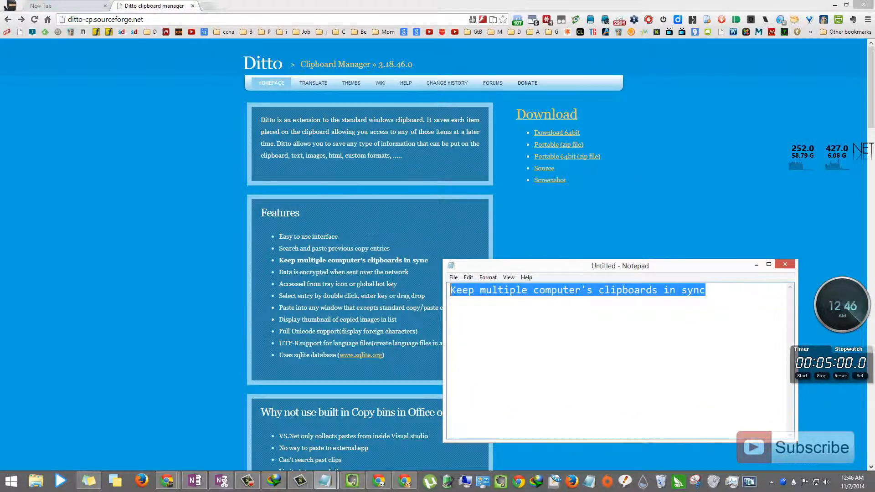
{"action": "left_click", "coordinate": [785, 264]}
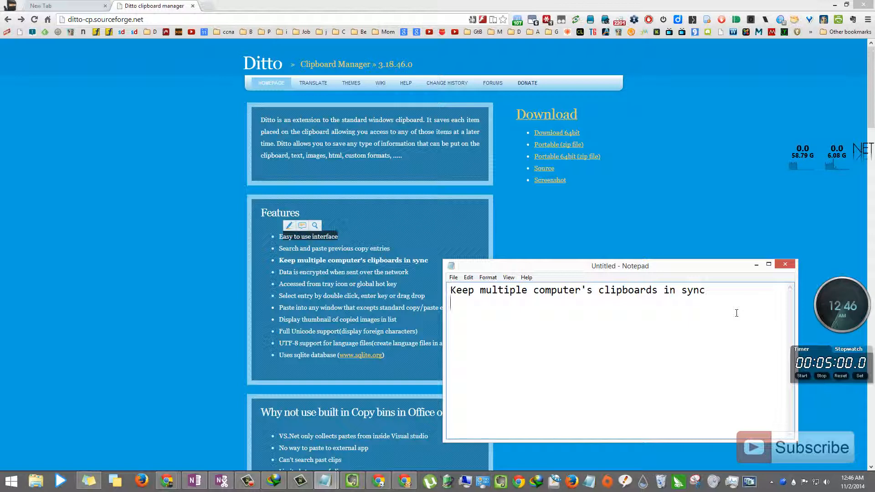
{"action": "mouse_move", "coordinate": [594, 382]}
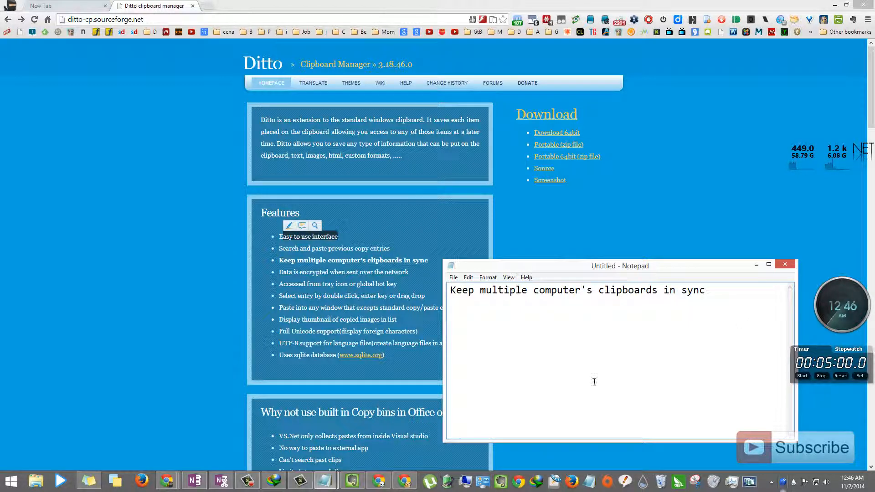